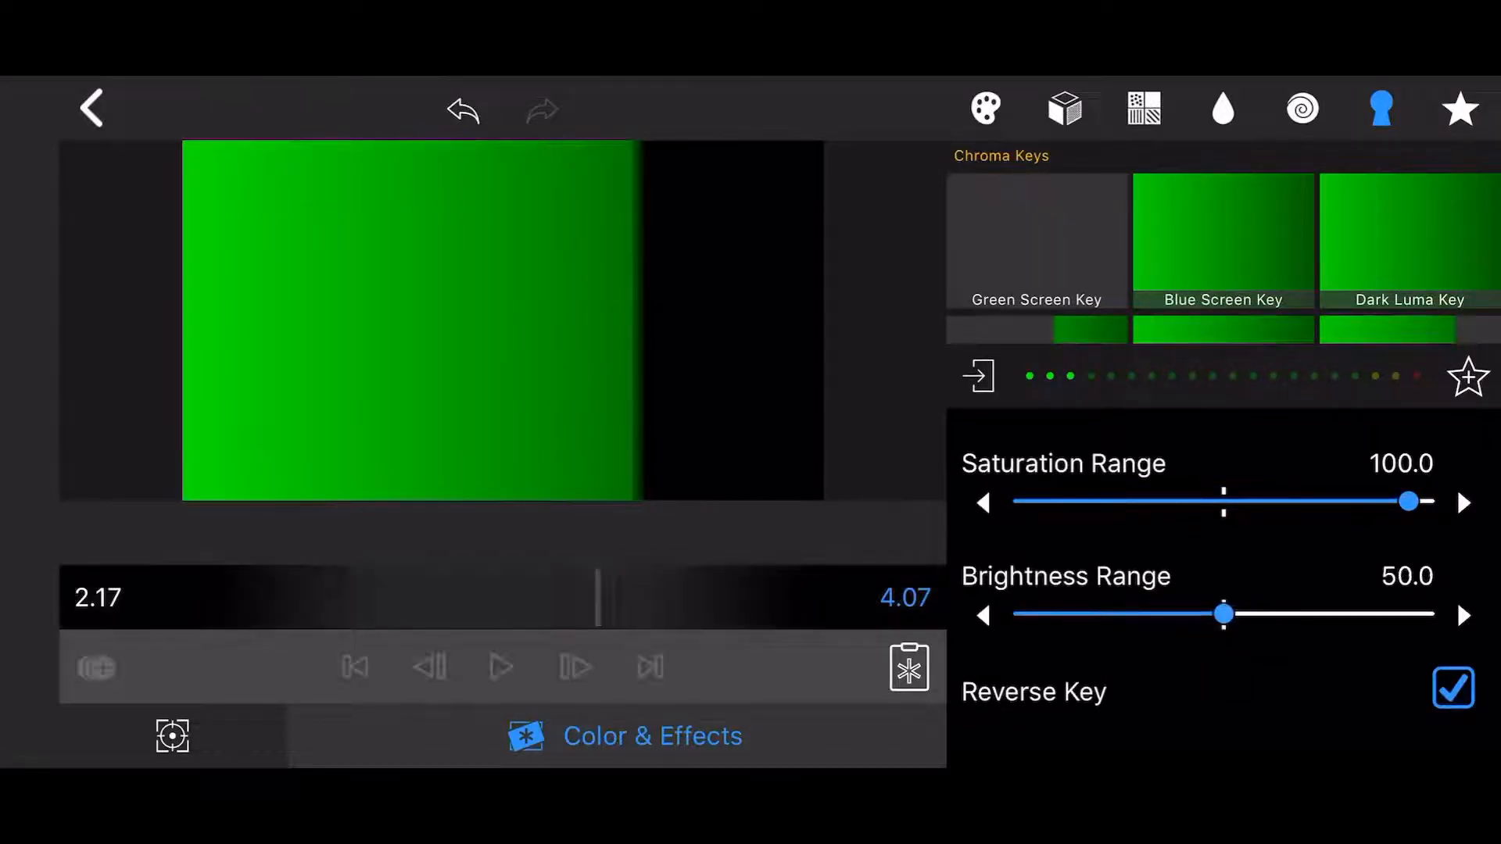
- Open the sample title with green text layers 'Color #00C400' and 'Color #008200'
left_click(412, 316)
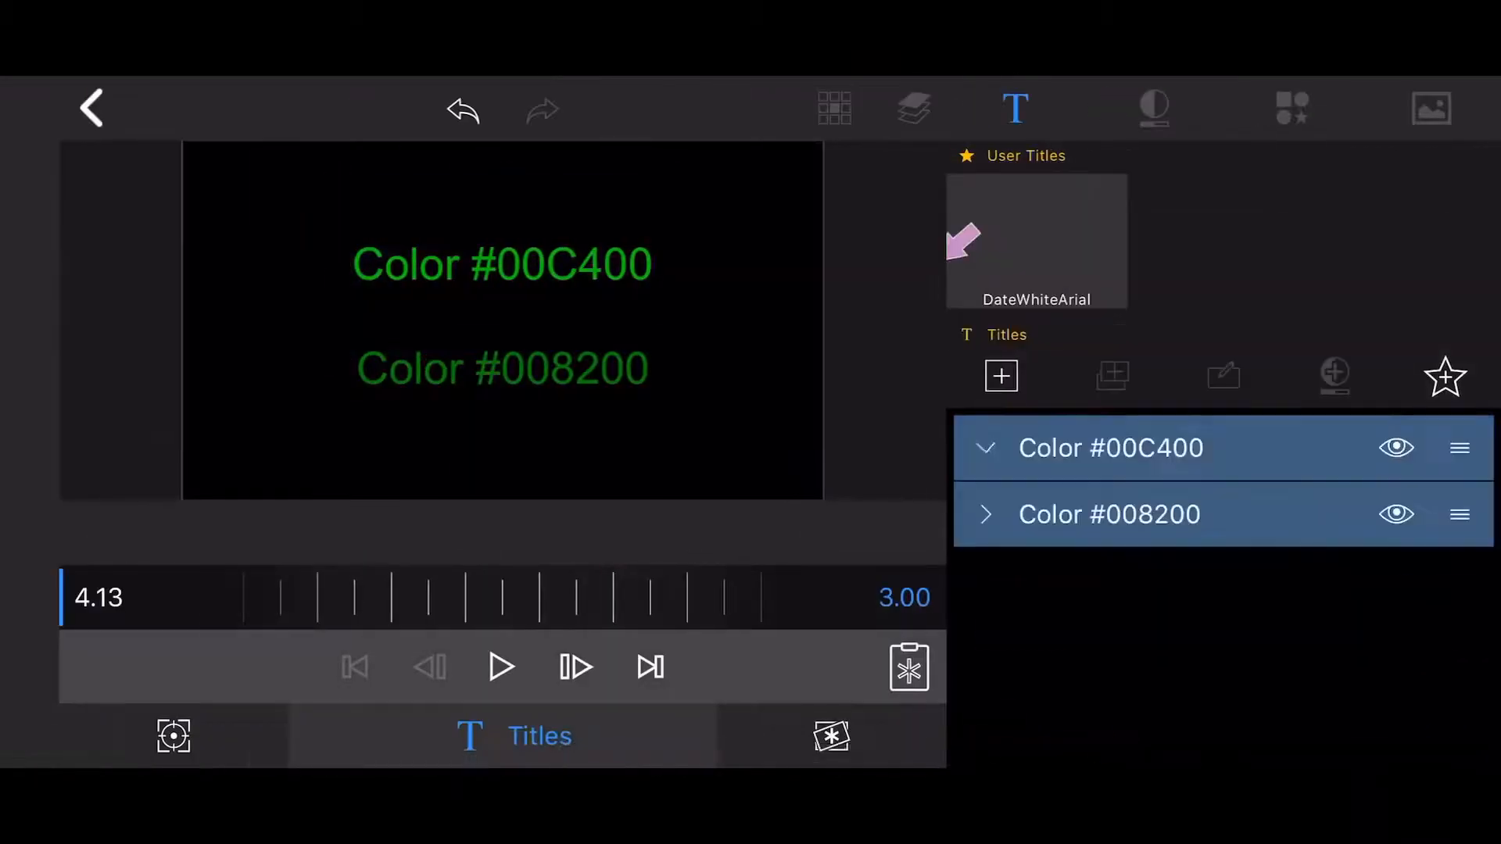
left_click(983, 447)
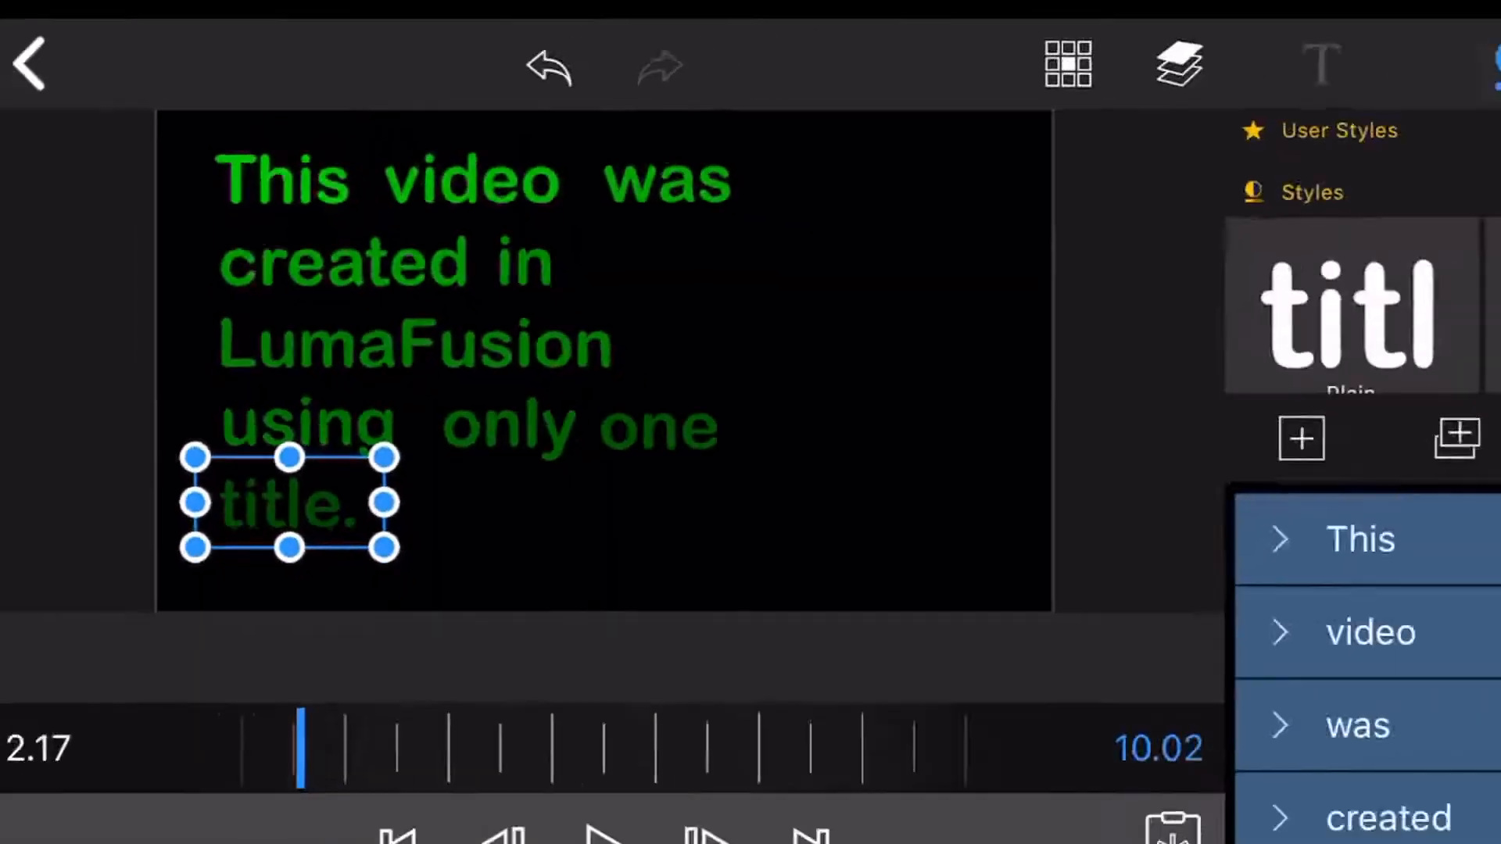
- Select the sentence's word layers and style them in ArialRoundedMTBold, size 77
left_click(1156, 106)
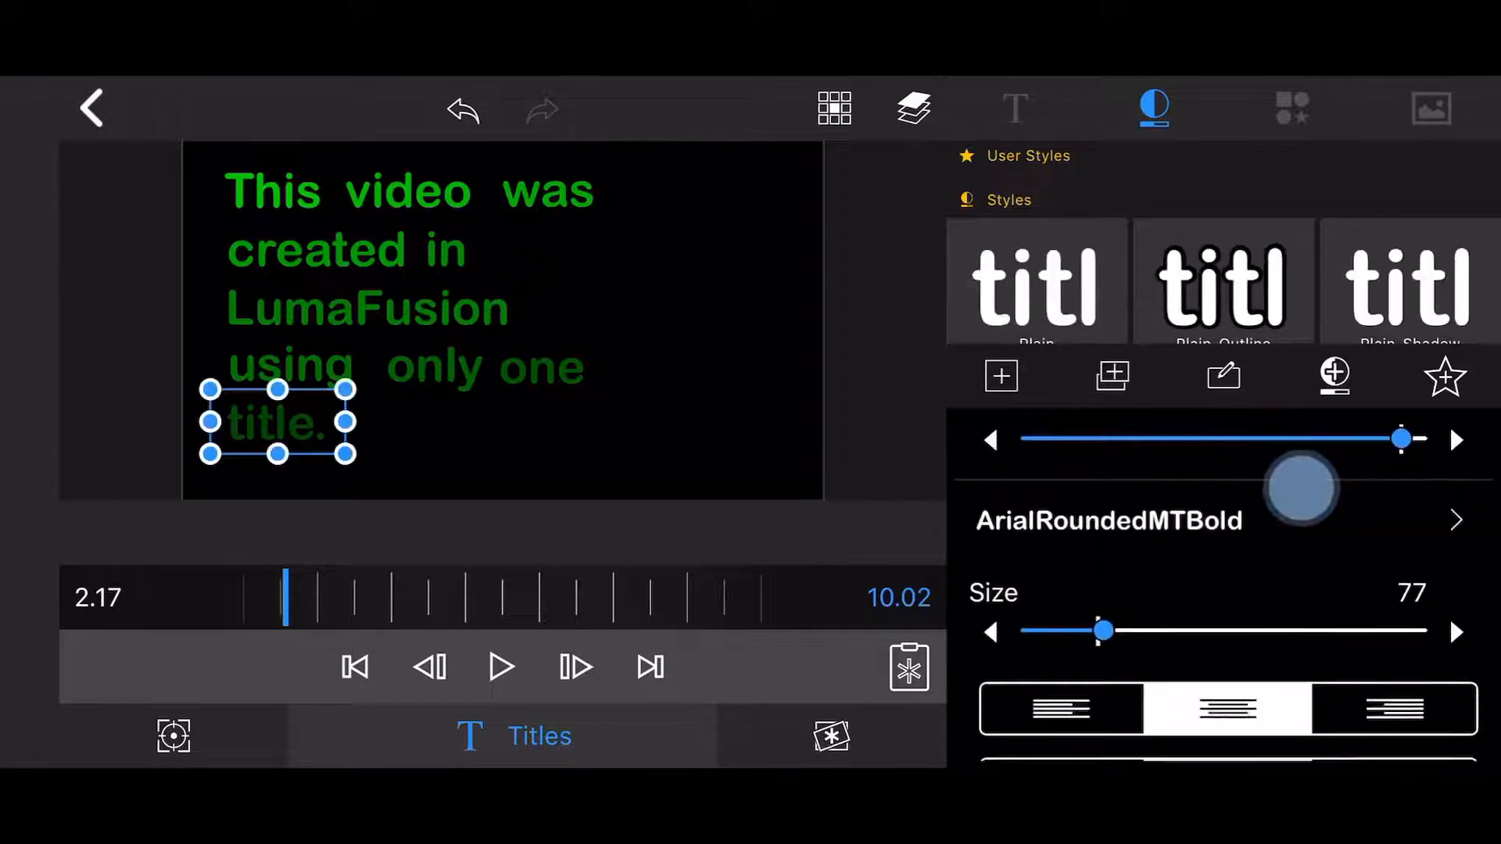
scroll("down", 3)
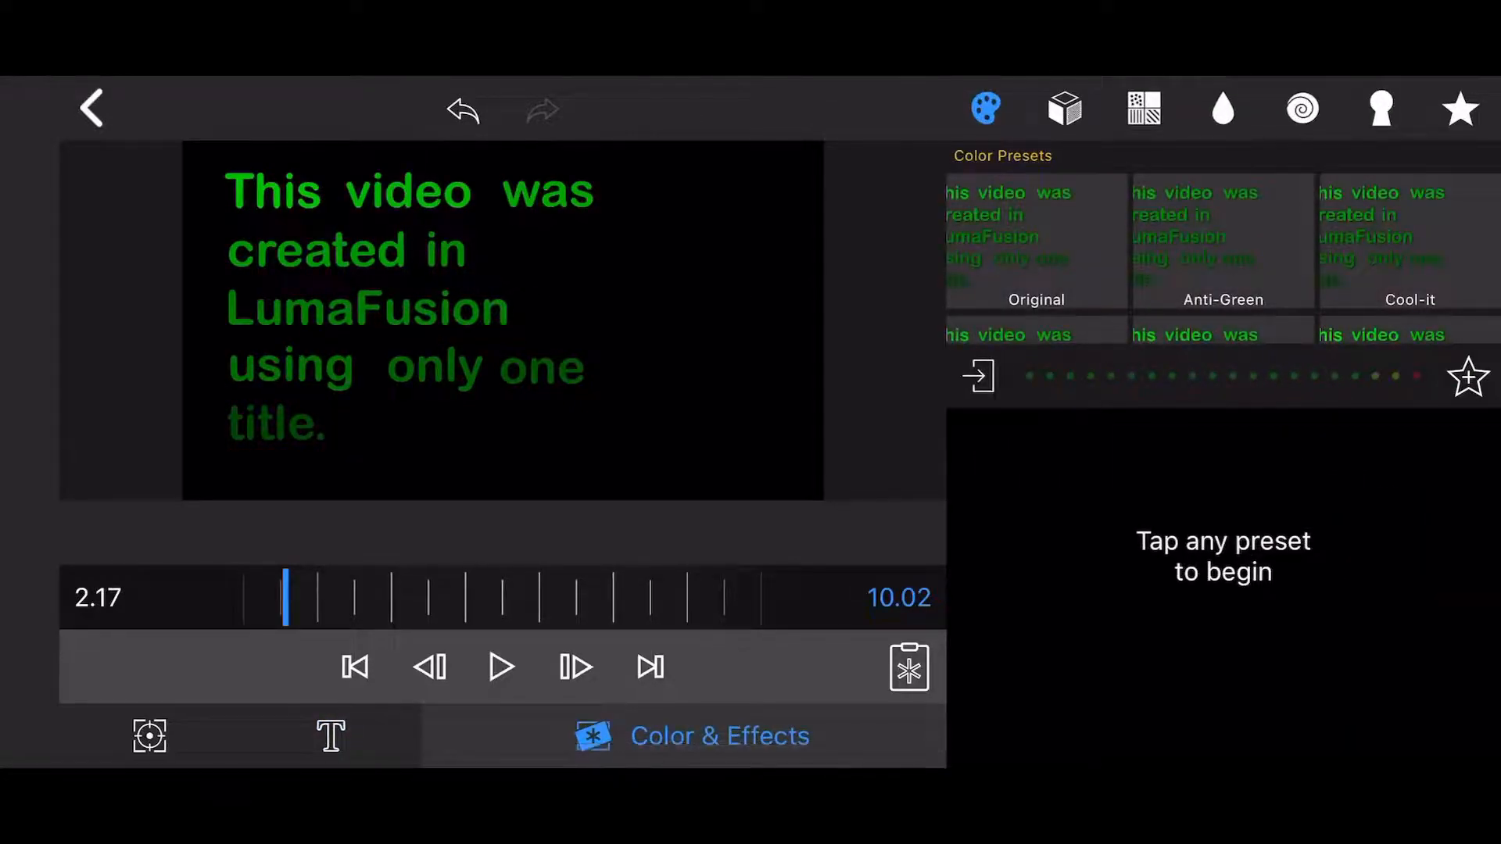
- Apply a reversed Green Screen Key with saturation and brightness ranges at 100
left_click(1380, 107)
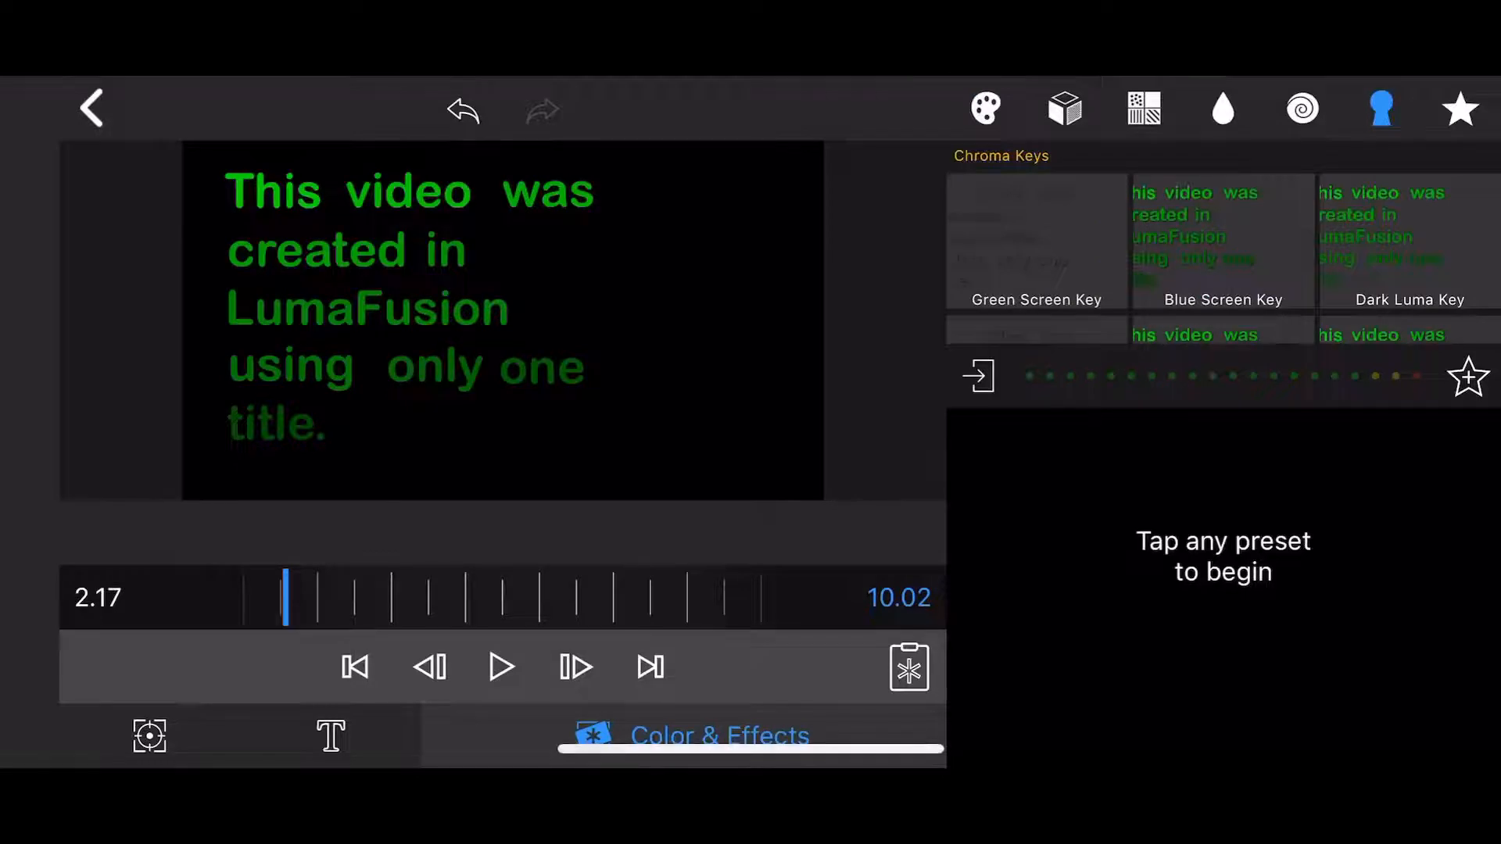
left_click(1035, 239)
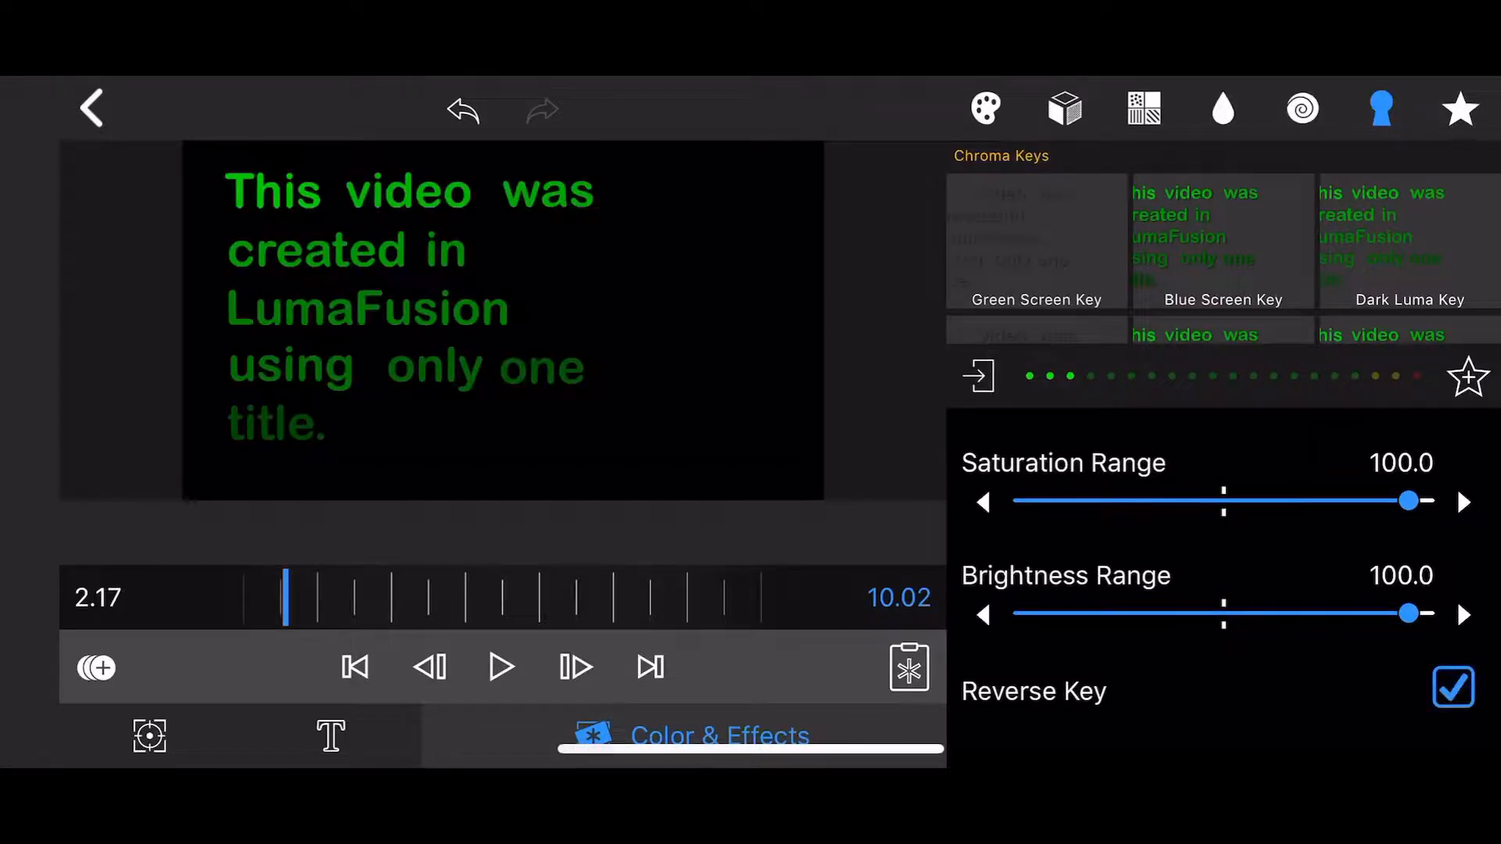
- Keyframe the Green Screen Key so brightness range drops to 71.5 at 4.00
left_click(354, 667)
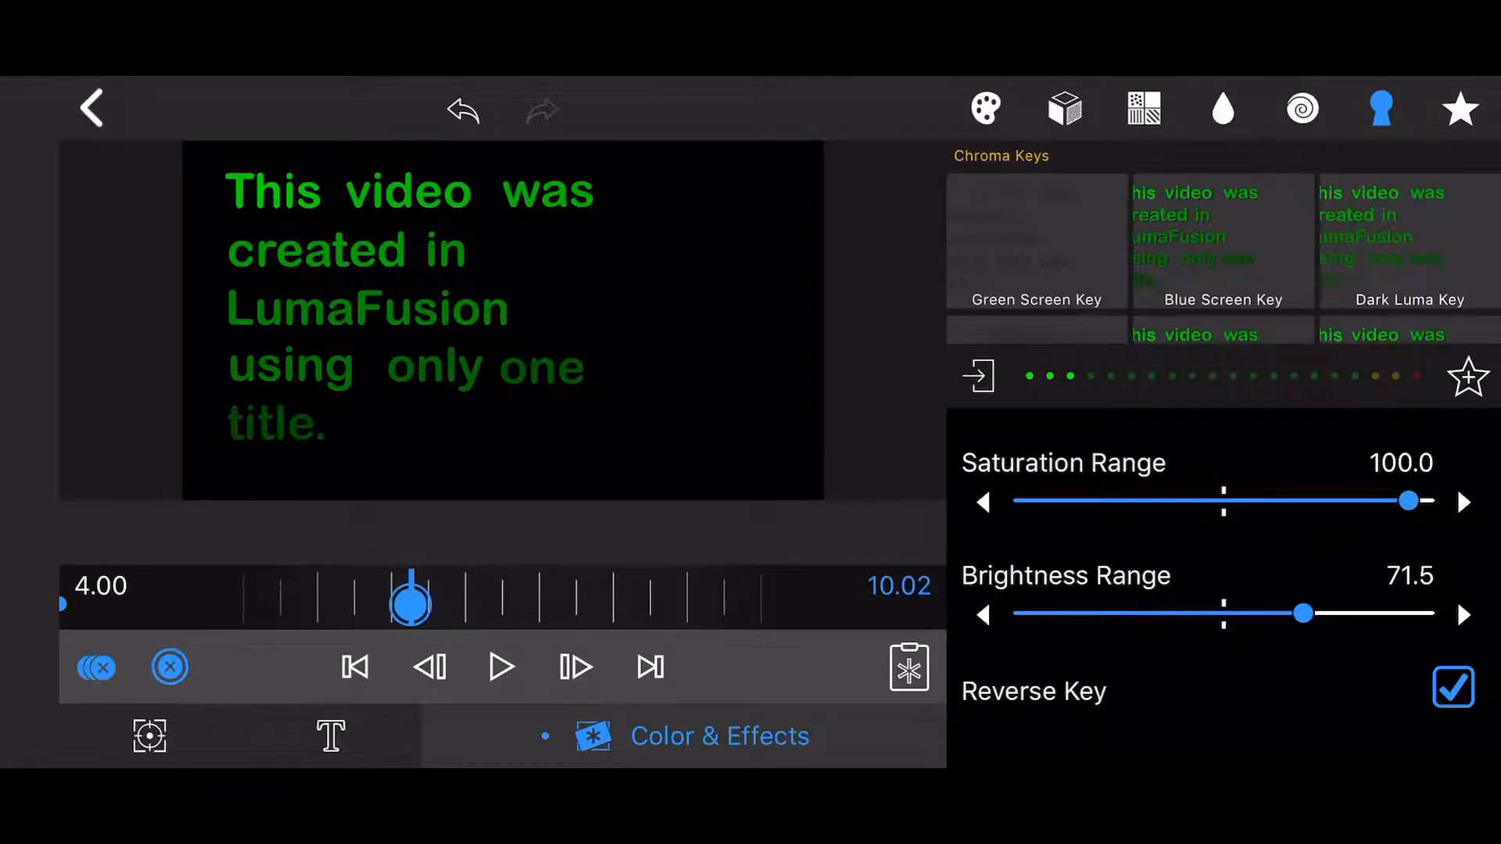
- Apply the Original colour preset: Brightness 0.70, Contrast 2.60, Saturation 1.60, Vibrance 1.00
left_click(984, 108)
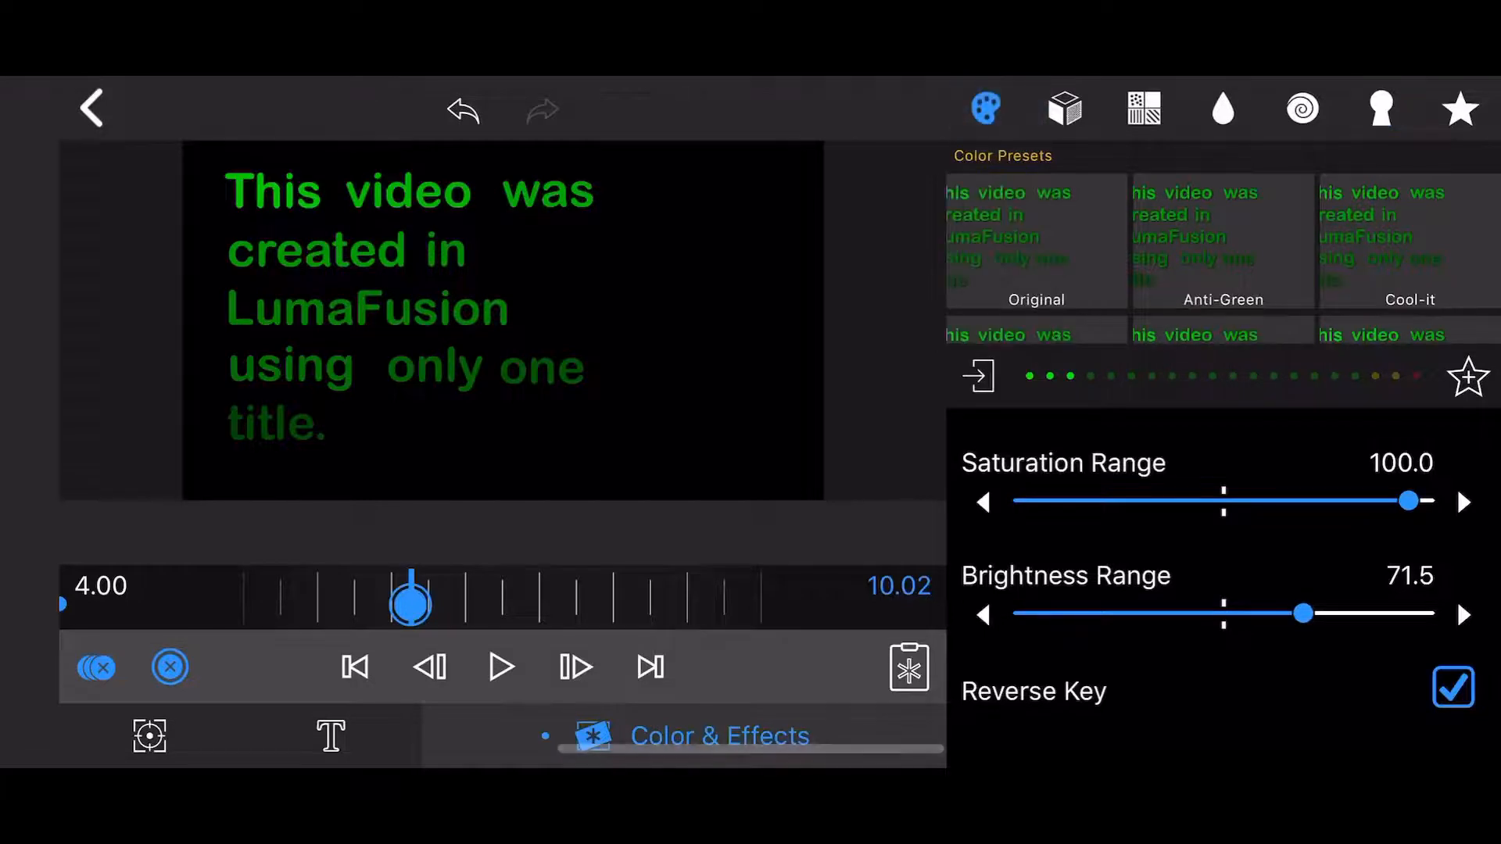
left_click(1035, 242)
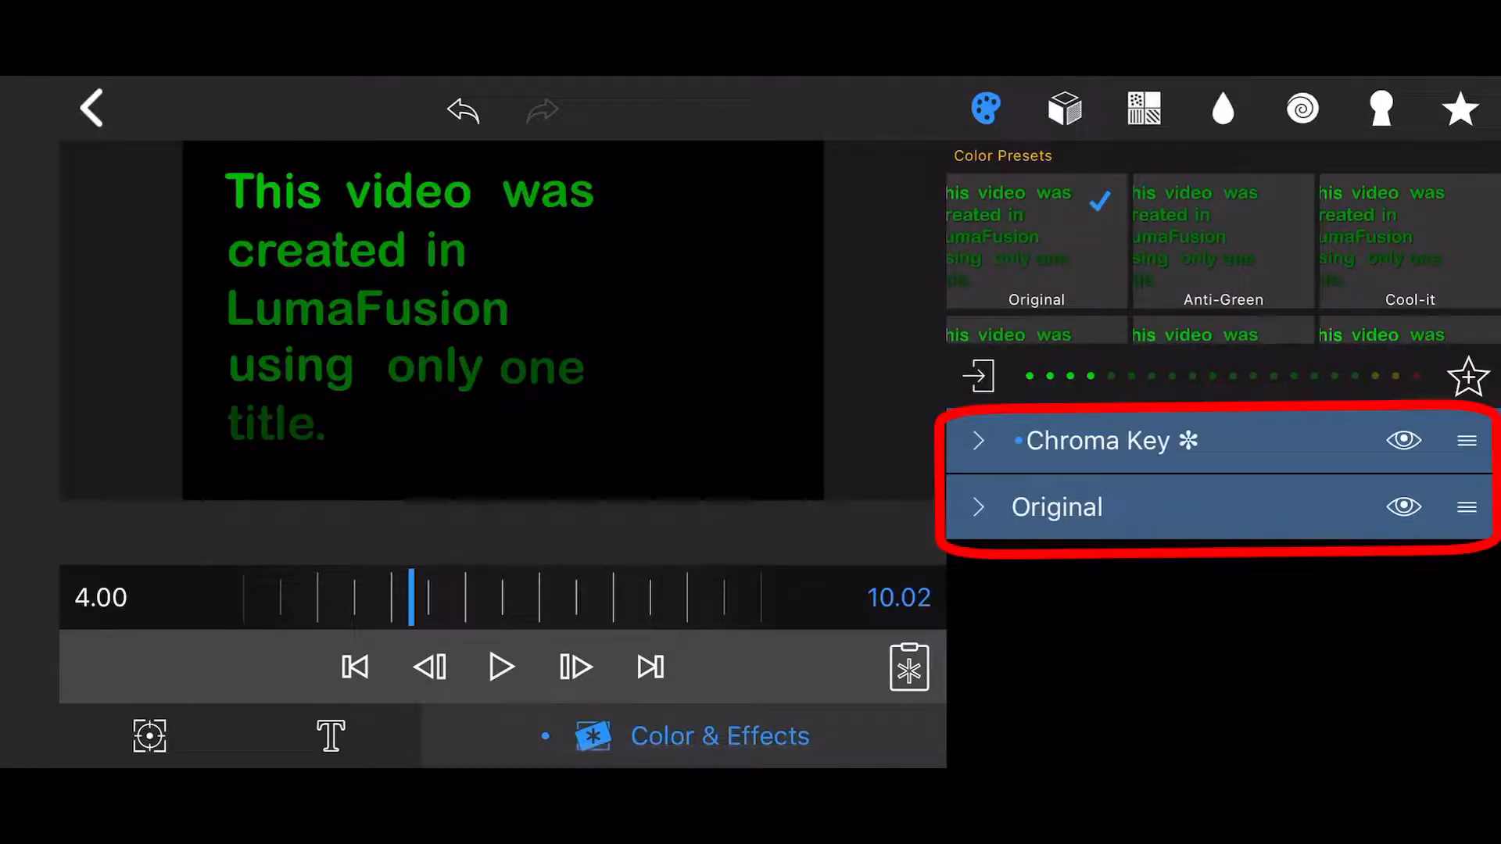
left_click(1057, 507)
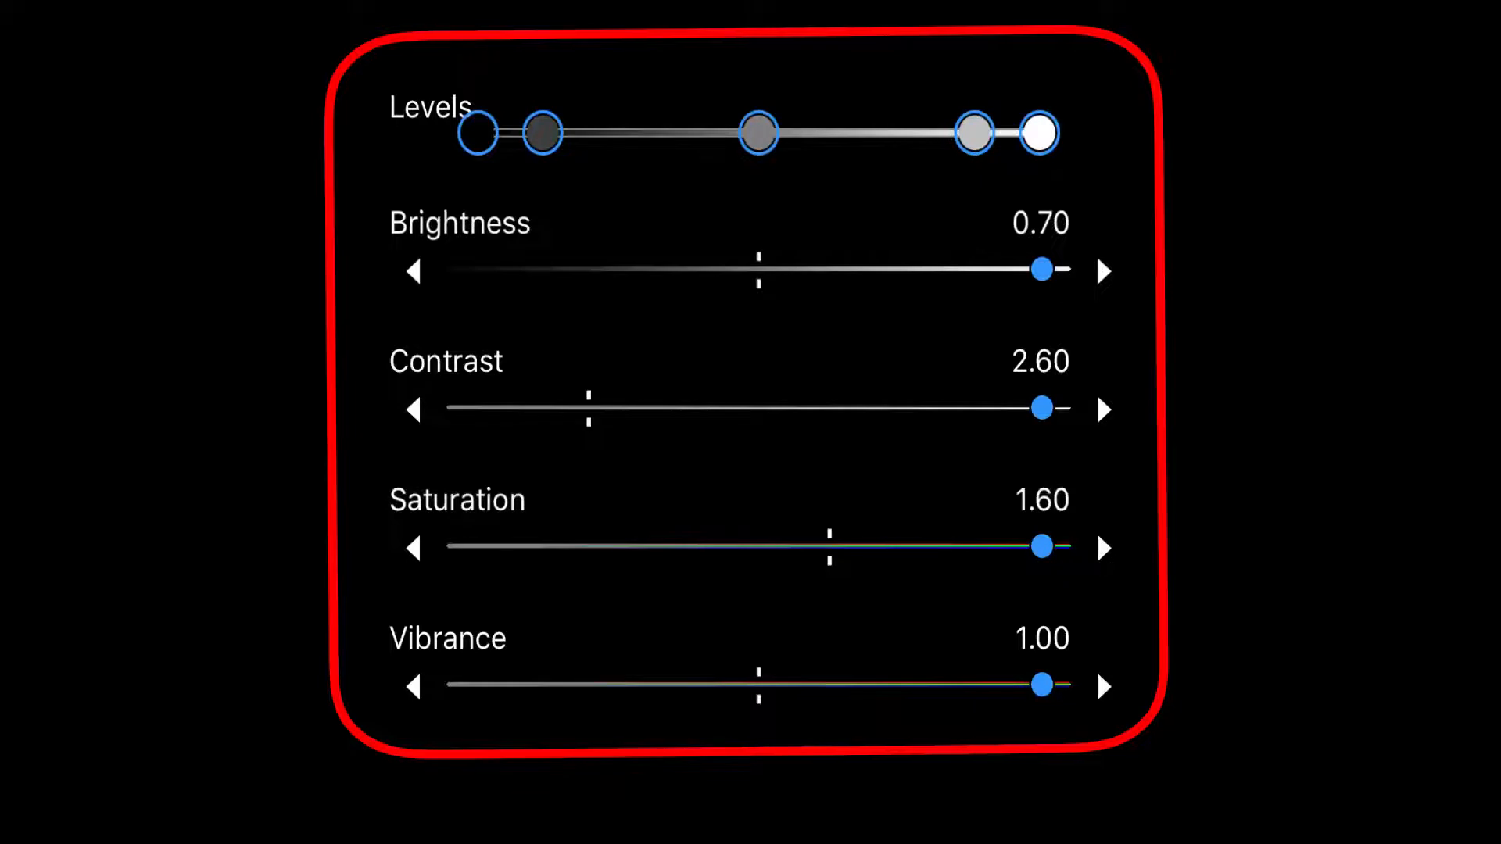
scroll("down", 3)
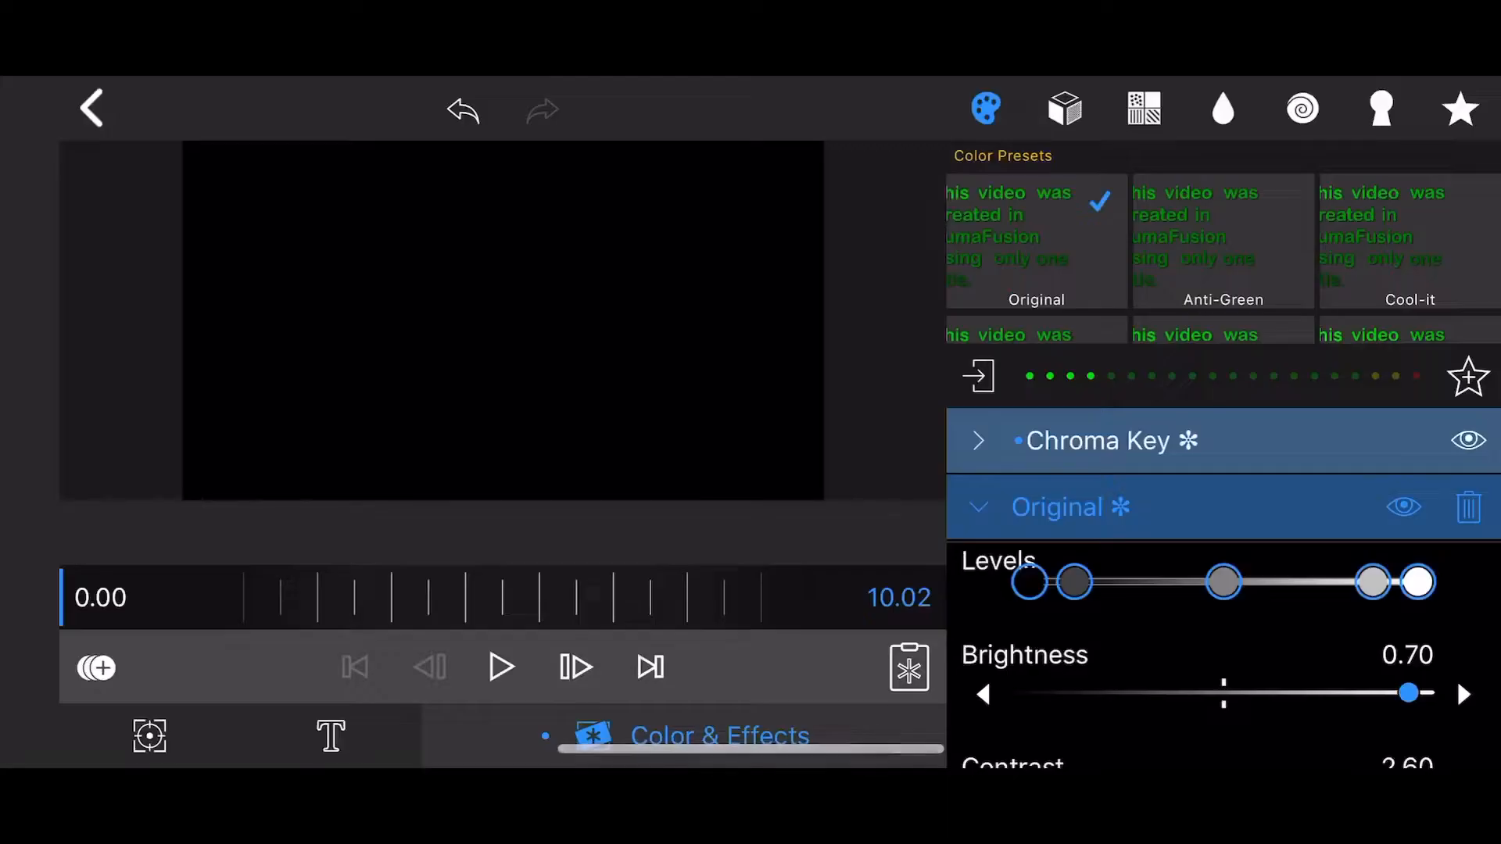
- Exit the clip editor and select the Classic-Main title clip on the timeline
left_click(93, 107)
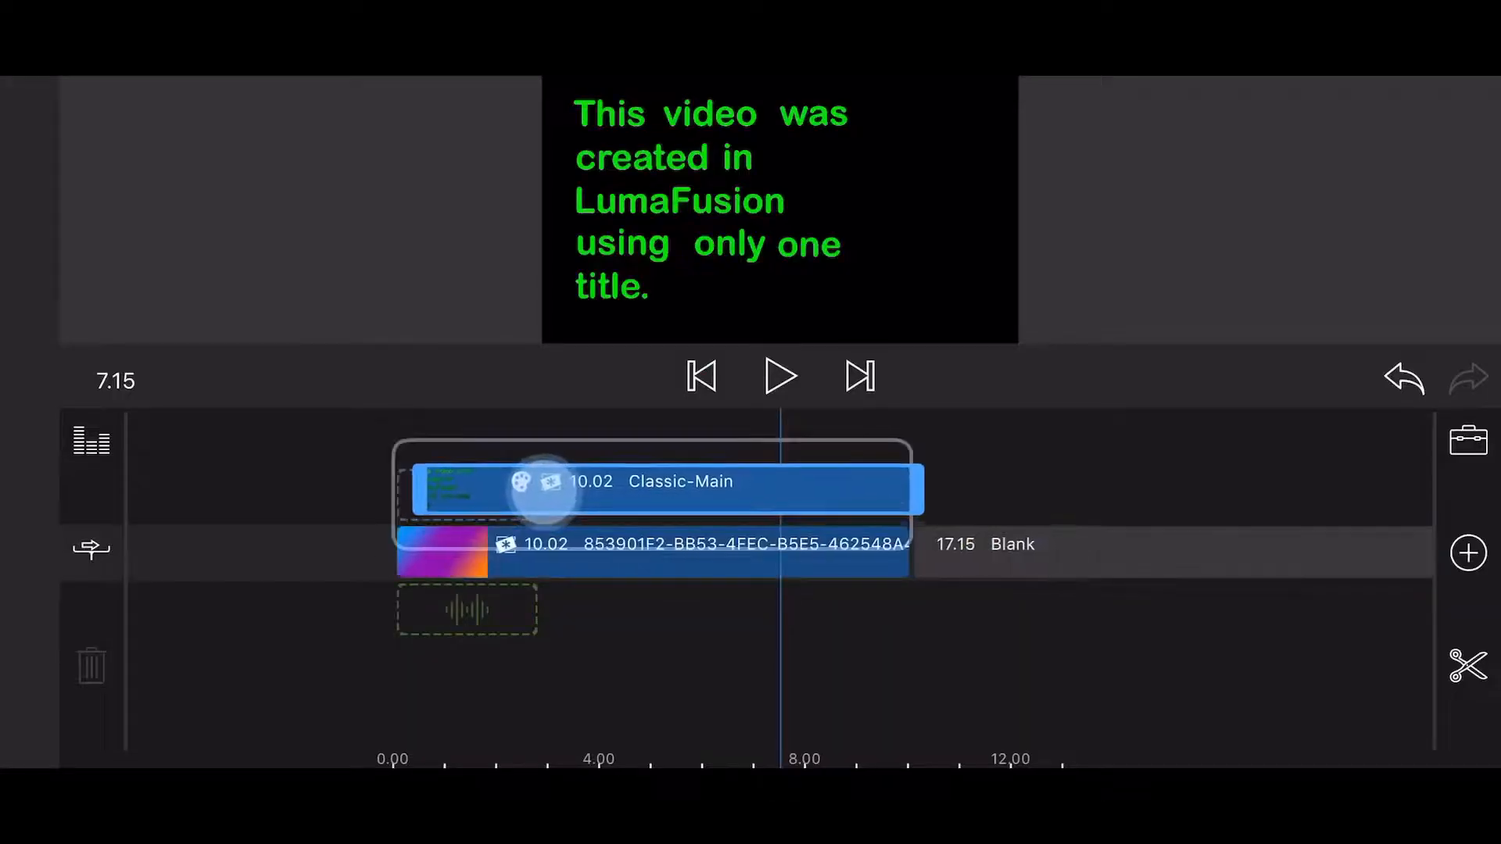
left_click(699, 375)
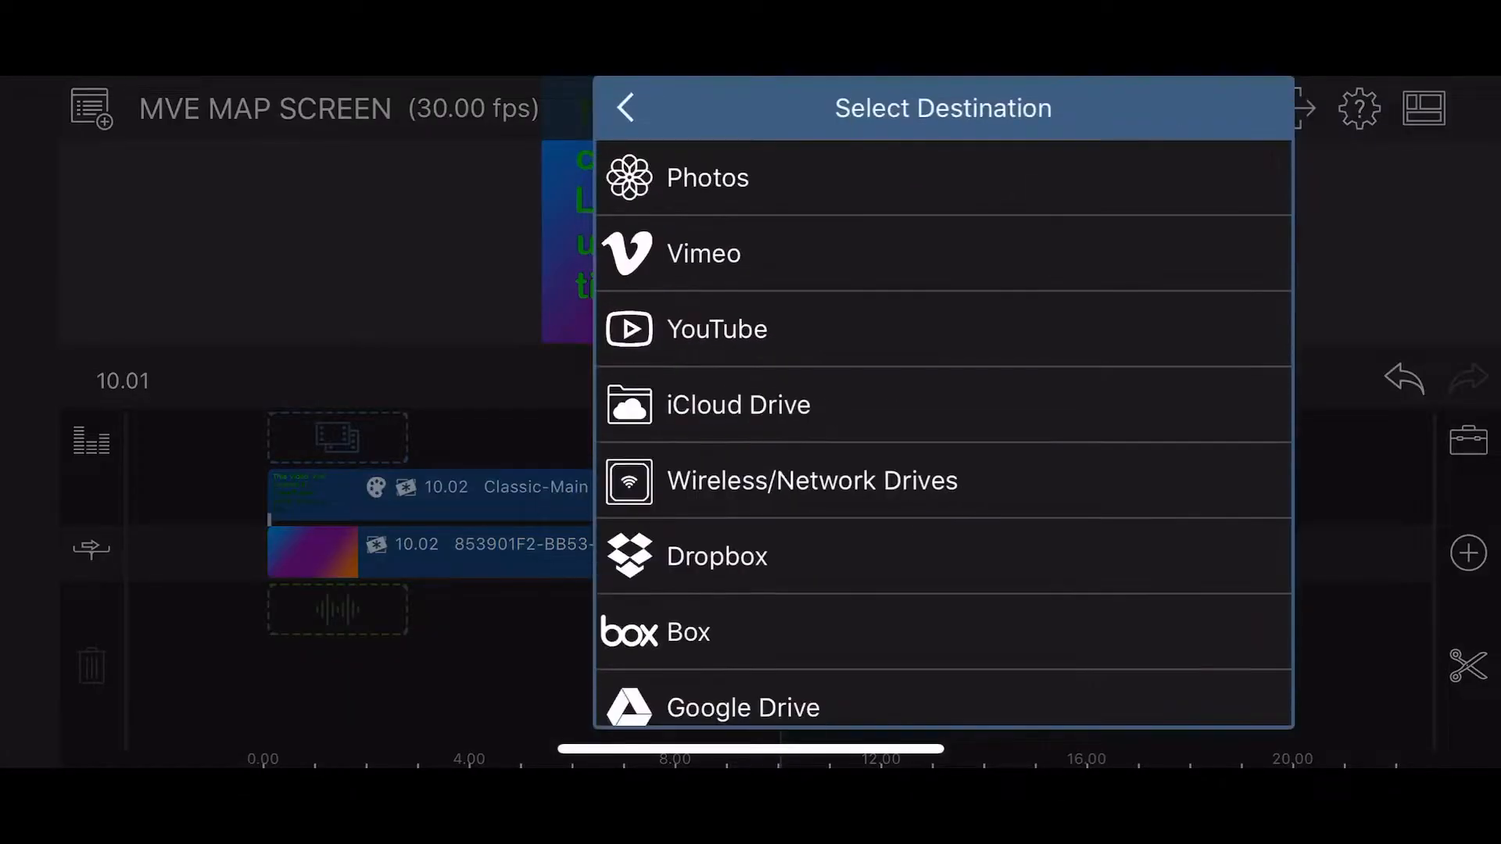
- Bring up the Share/Export Select Destination list for the project
left_click(707, 179)
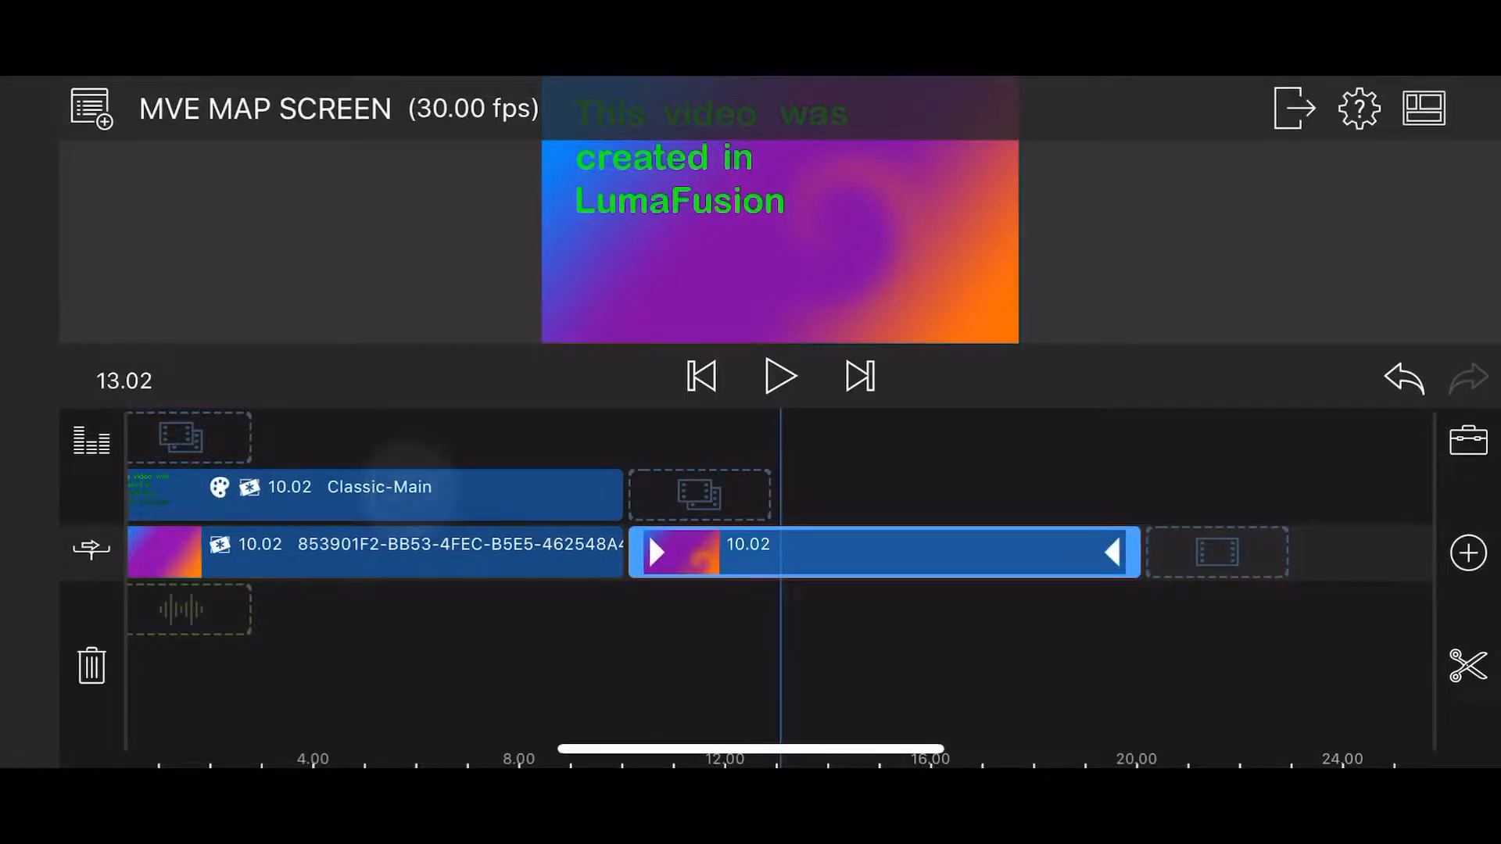
- Delete the Chroma Key and Original effects from the main-track title copy
left_click(450, 493)
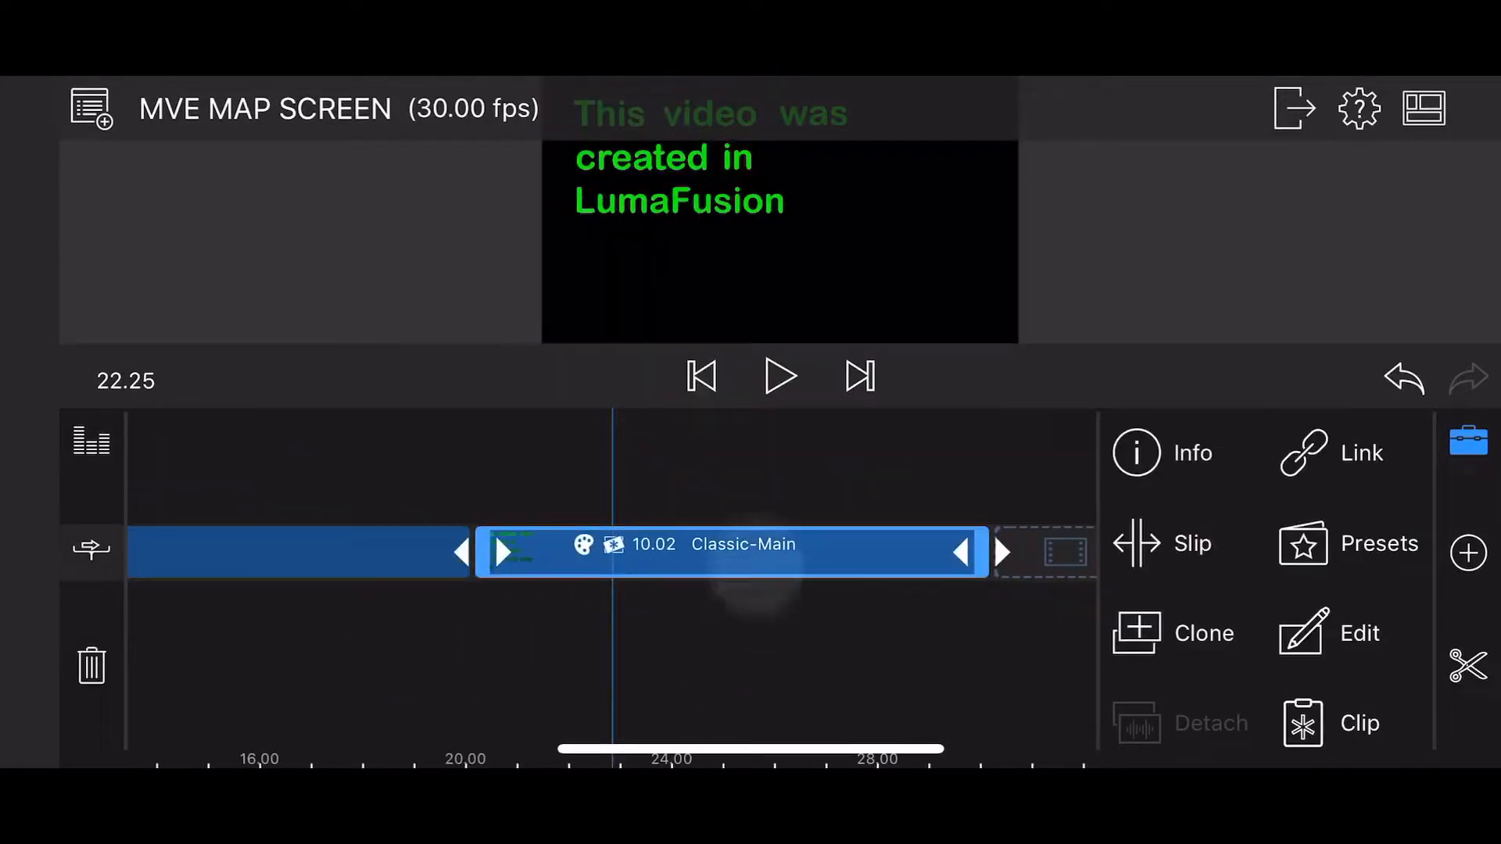
left_click(1357, 632)
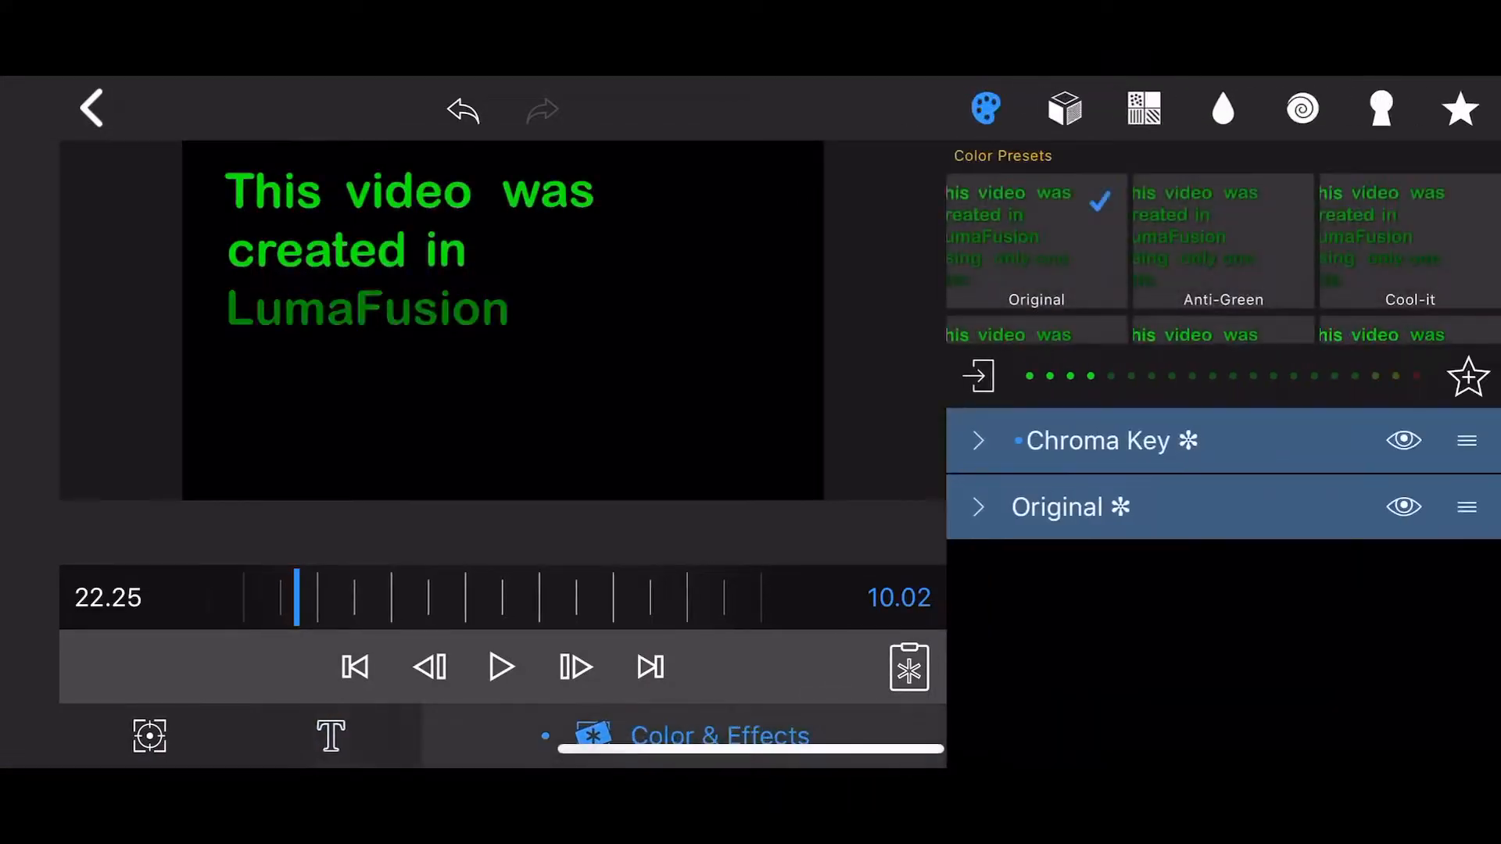
left_click(1096, 440)
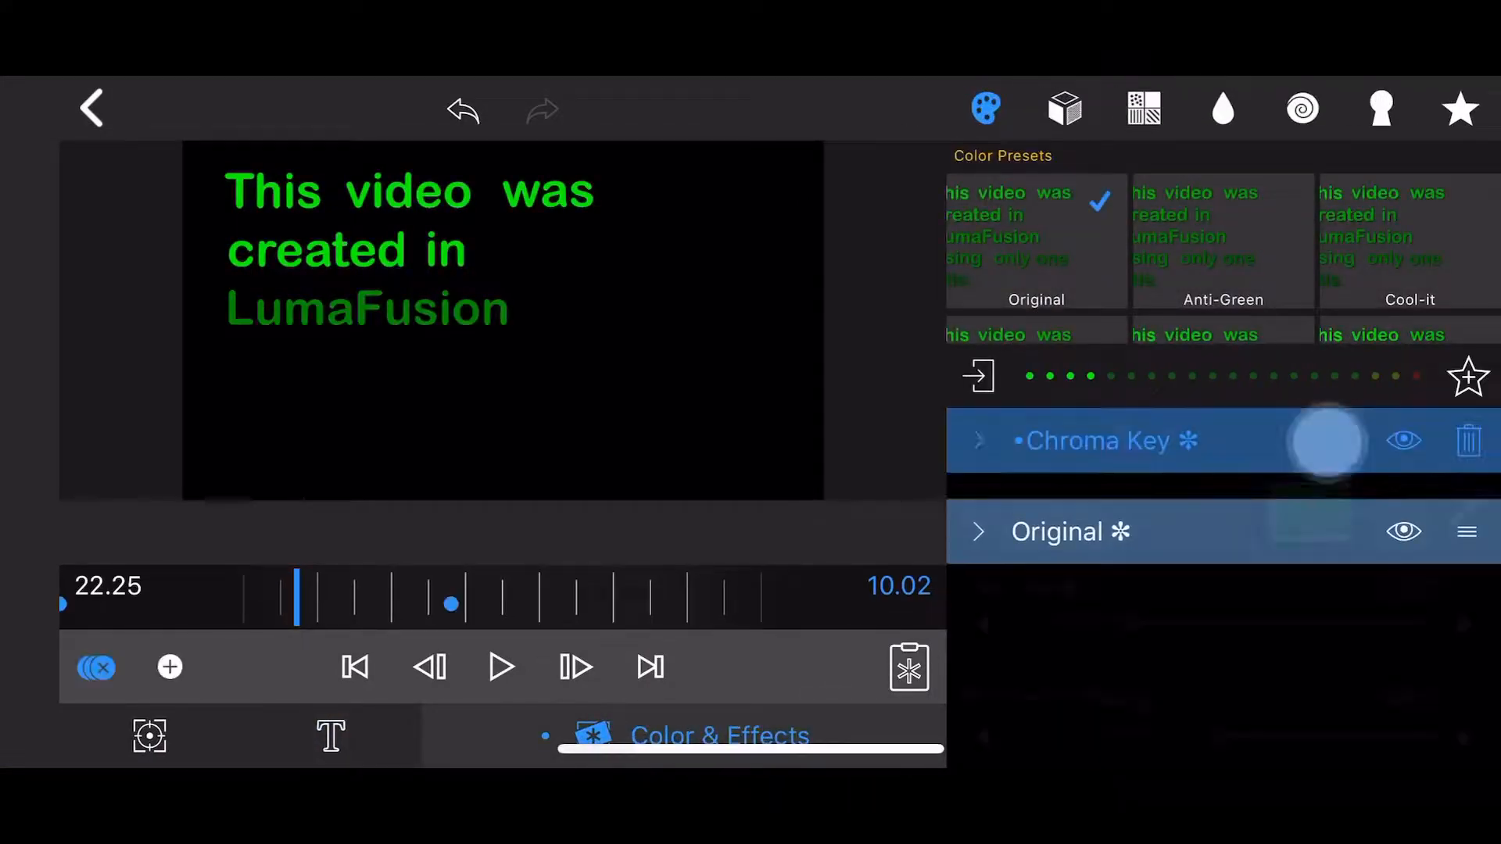
left_click(1057, 531)
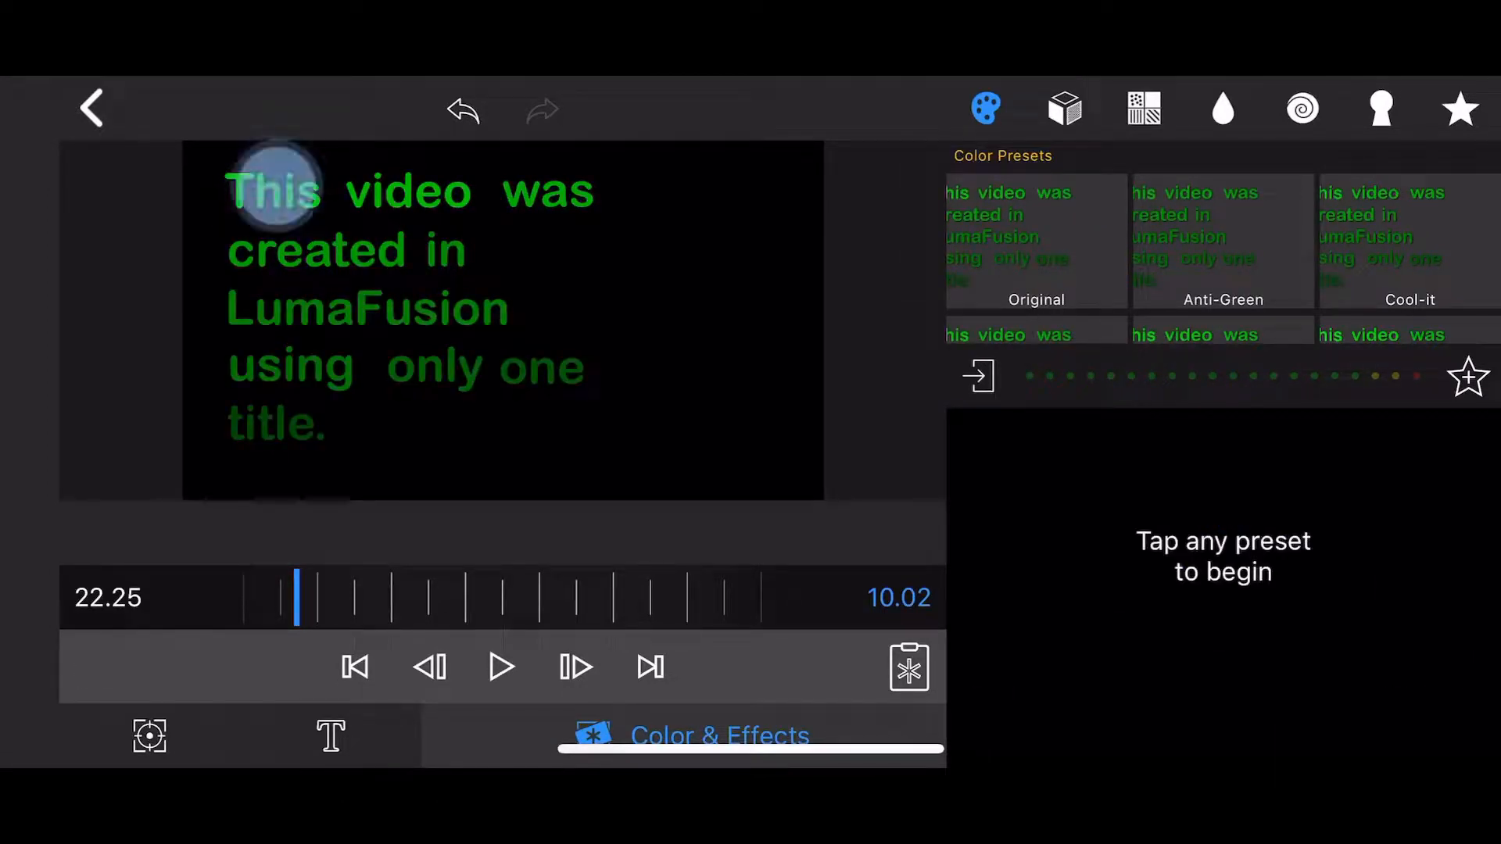
- Recolour the words: This yellow, using pink, only orange, one white
left_click(329, 735)
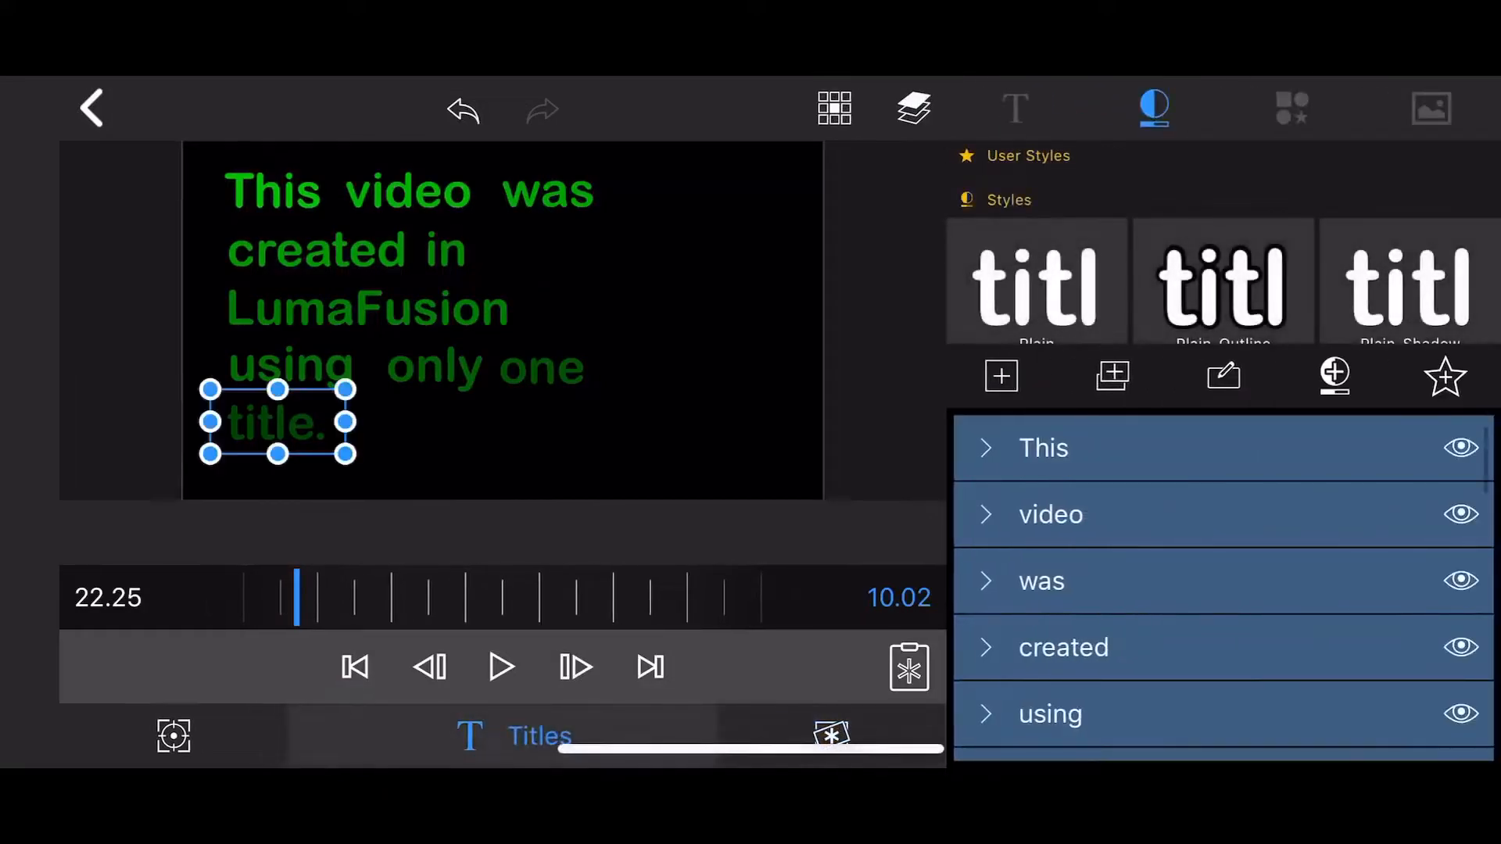
left_click(1042, 448)
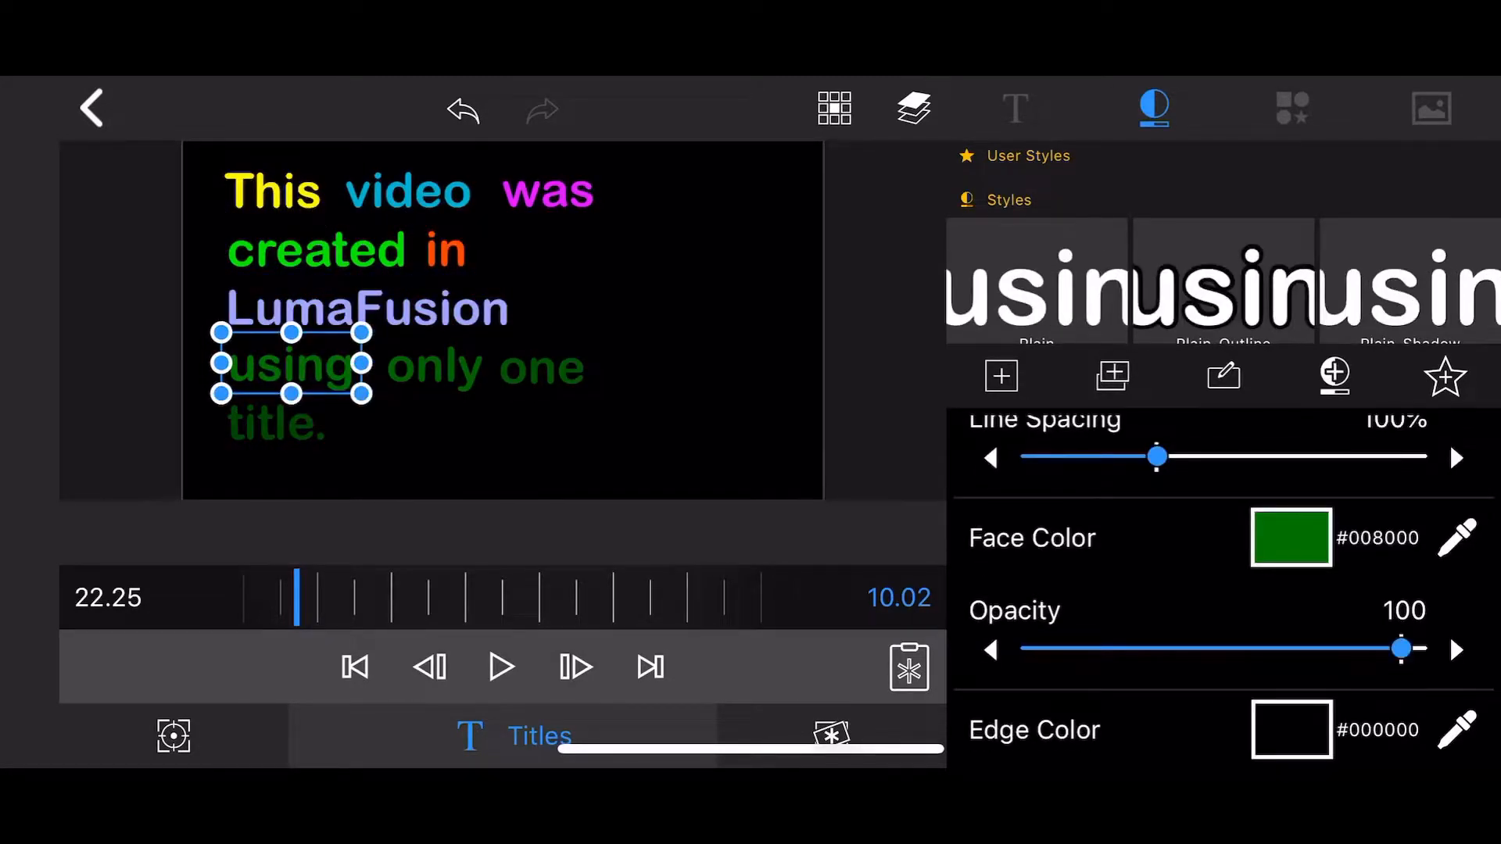
left_click(432, 366)
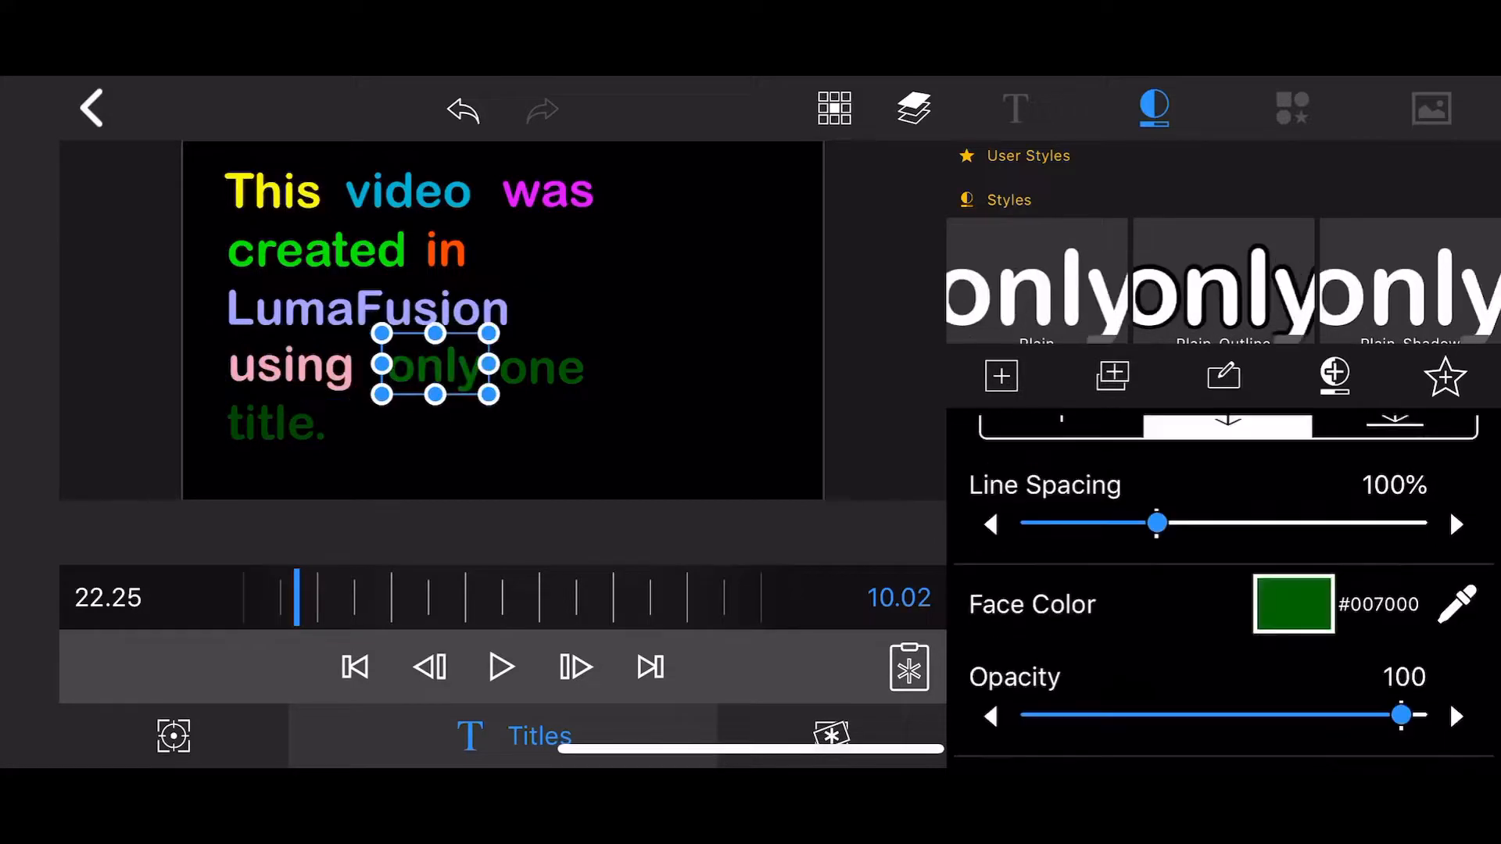
left_click(541, 367)
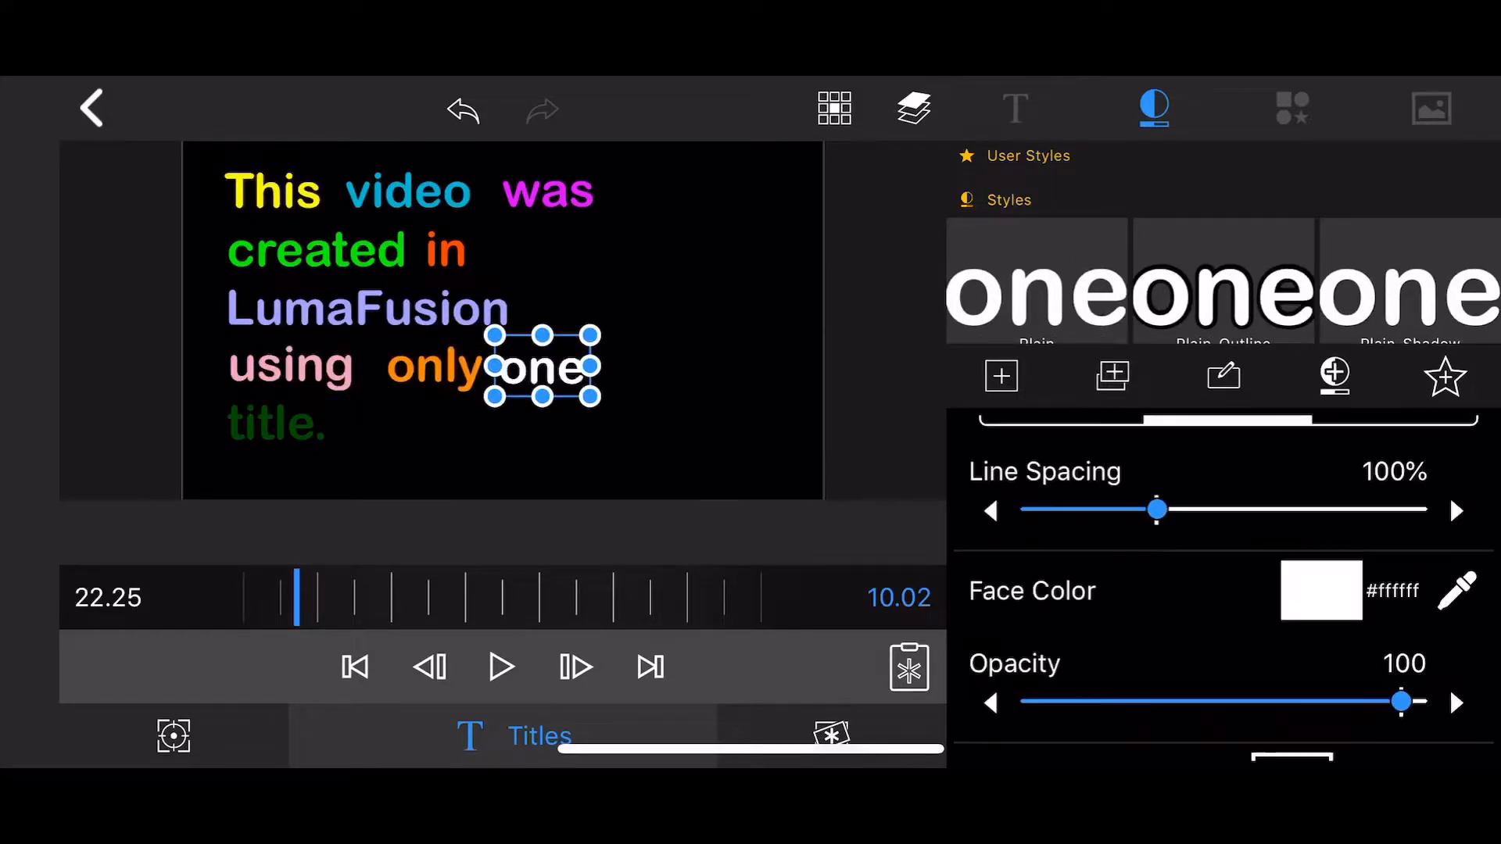
left_click(276, 423)
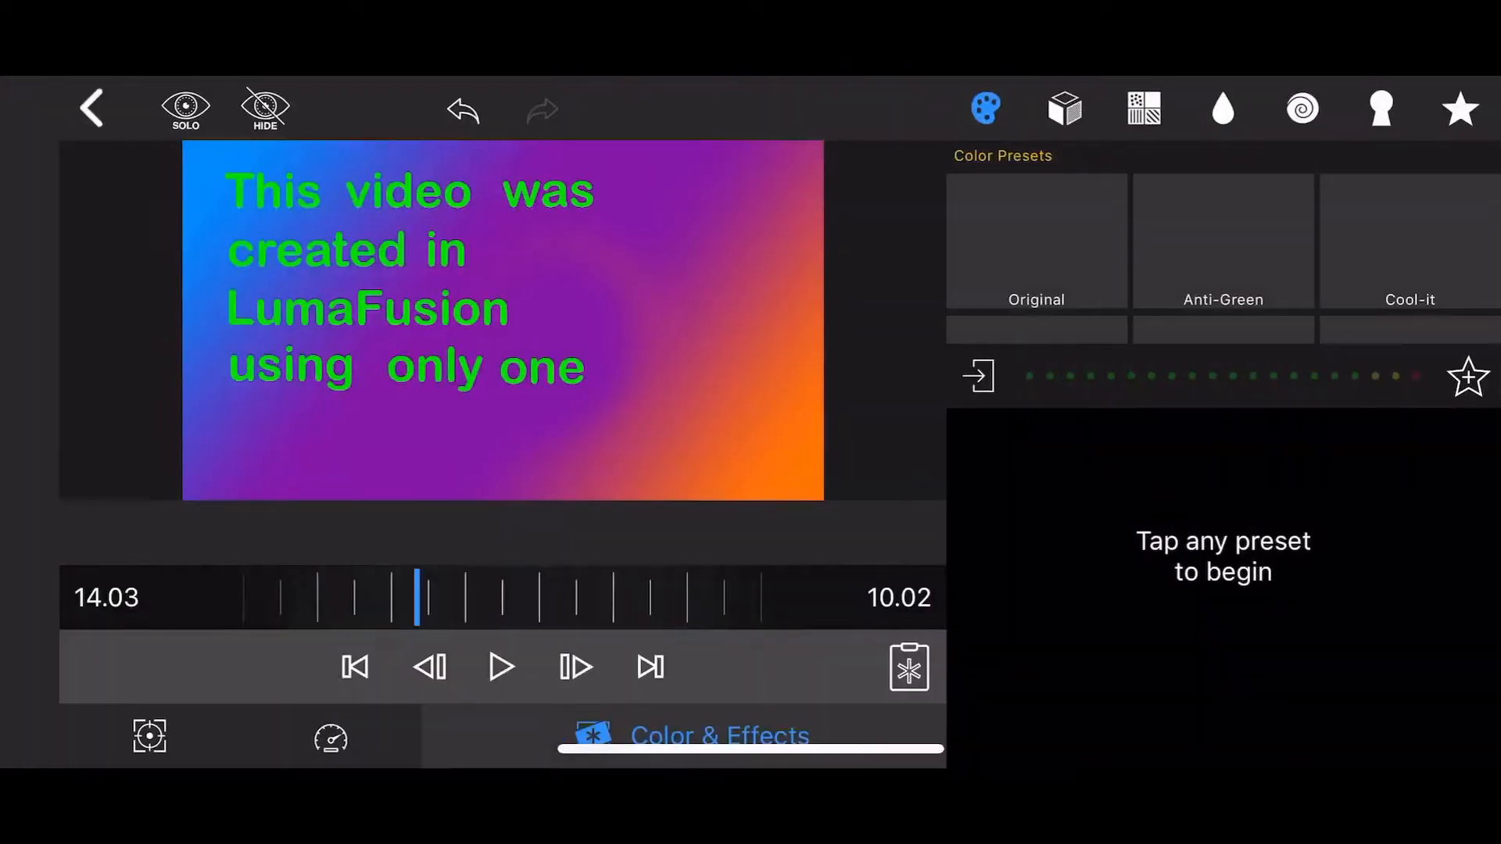
- Back on the timeline, play the multicoloured word reveal over the gradient
left_click(1379, 108)
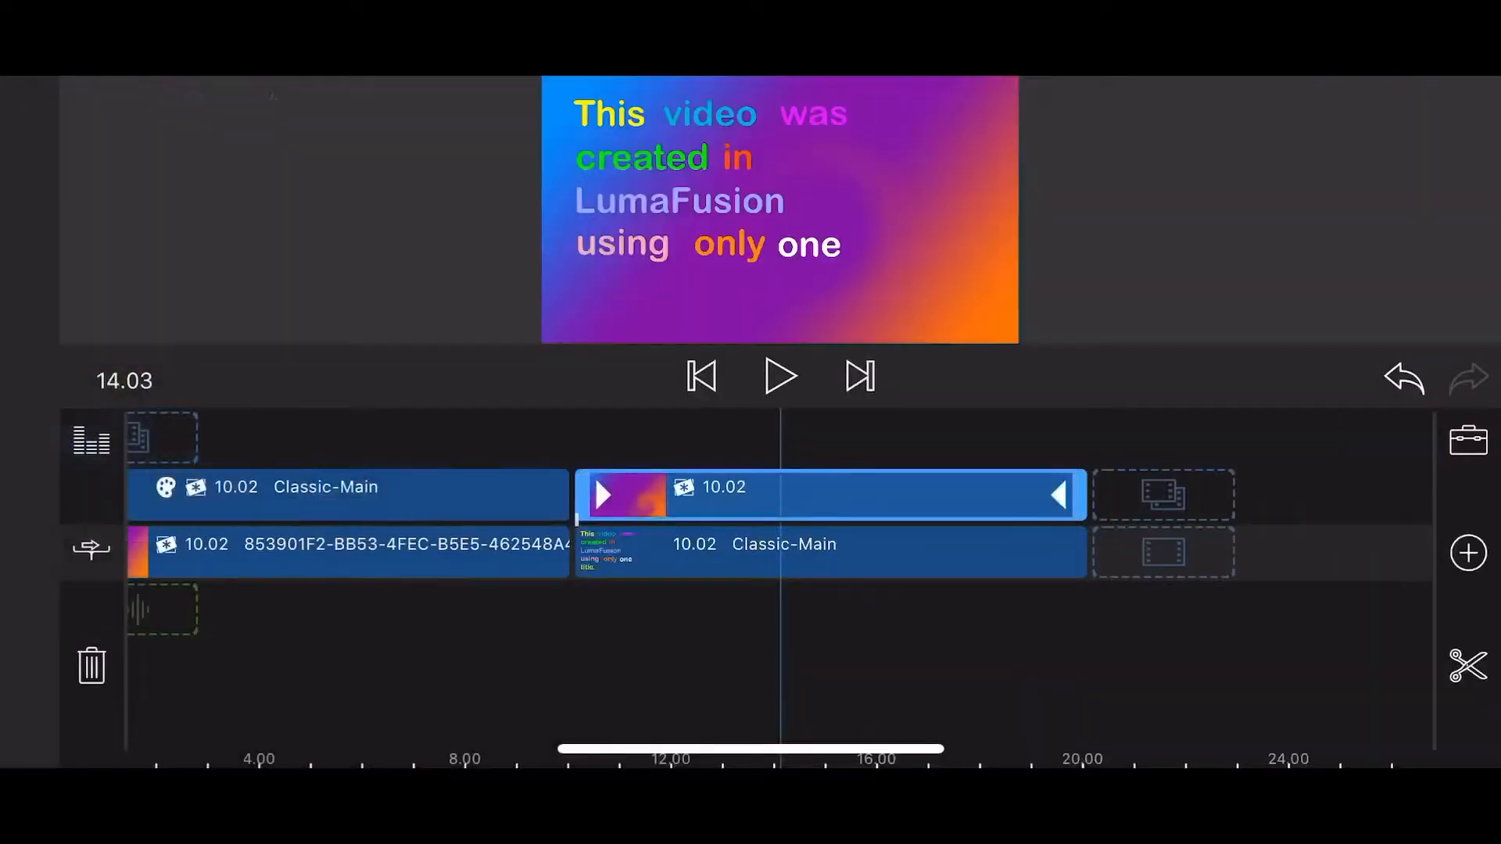
left_click(780, 375)
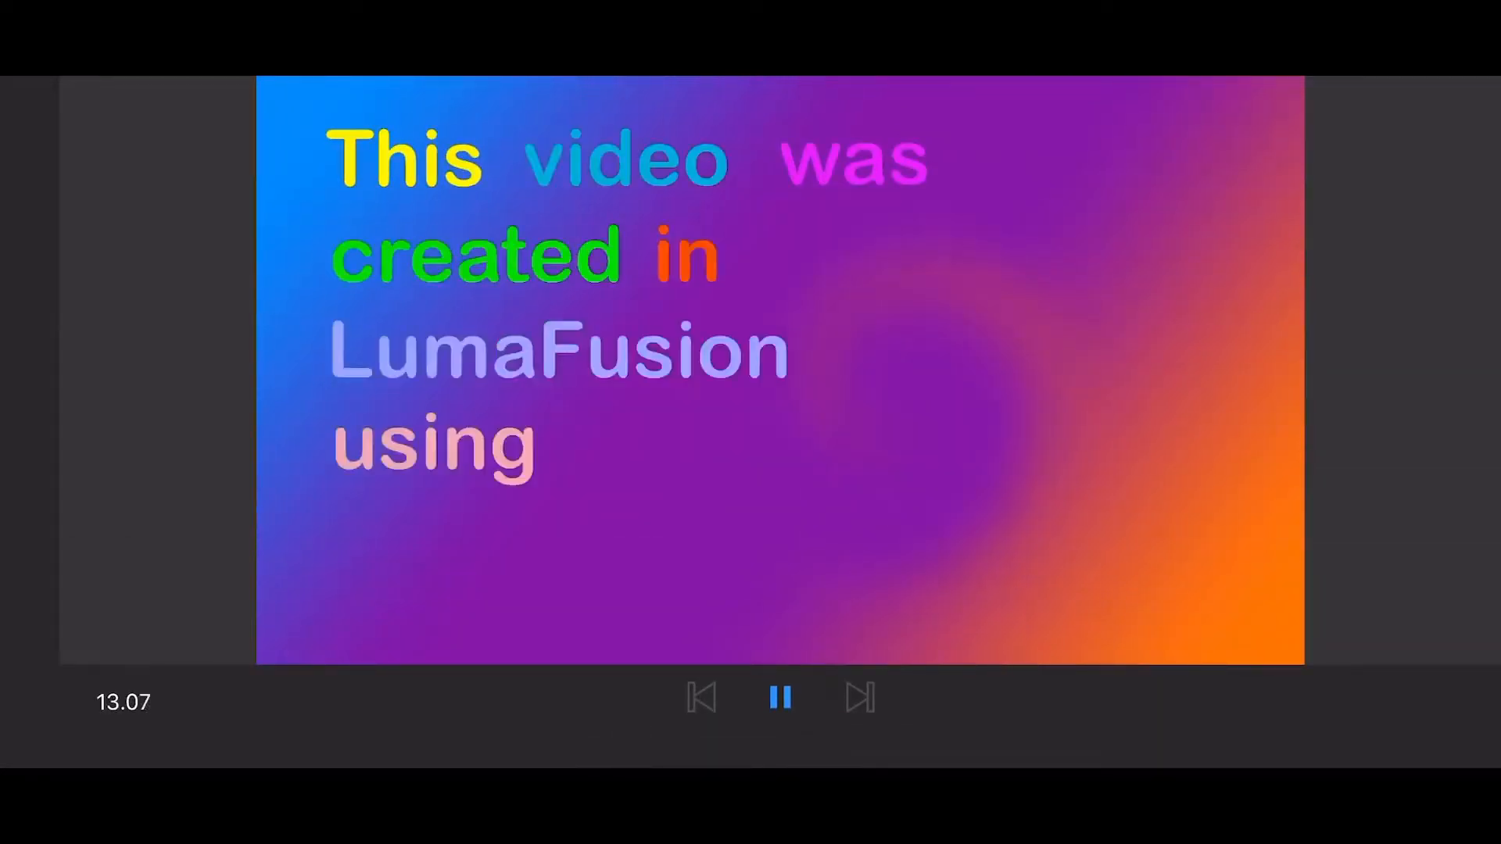